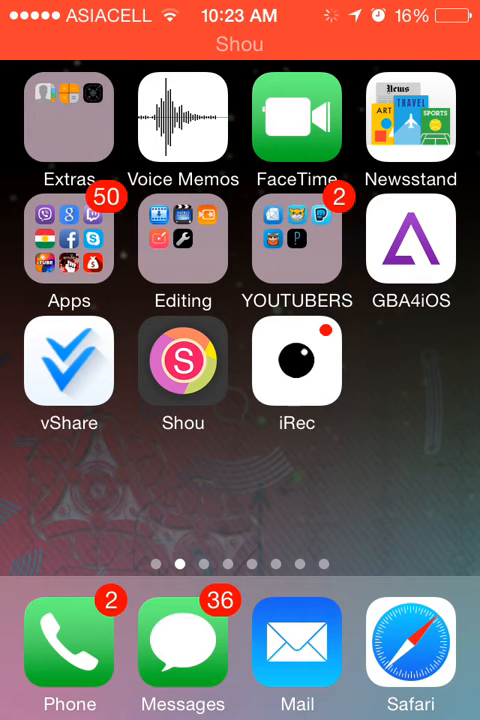
View the pgyer.com vShare 2.2.1 install page in Safari, then switch to the Shou recorder app.
left_click(68, 362)
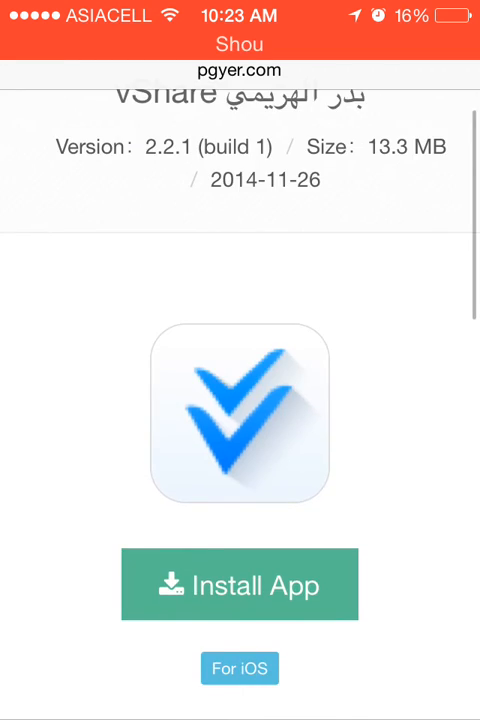
scroll("down", 3)
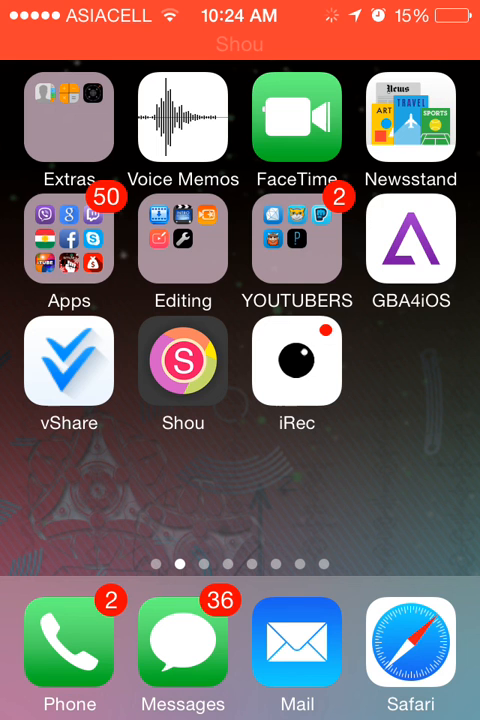
left_click(182, 362)
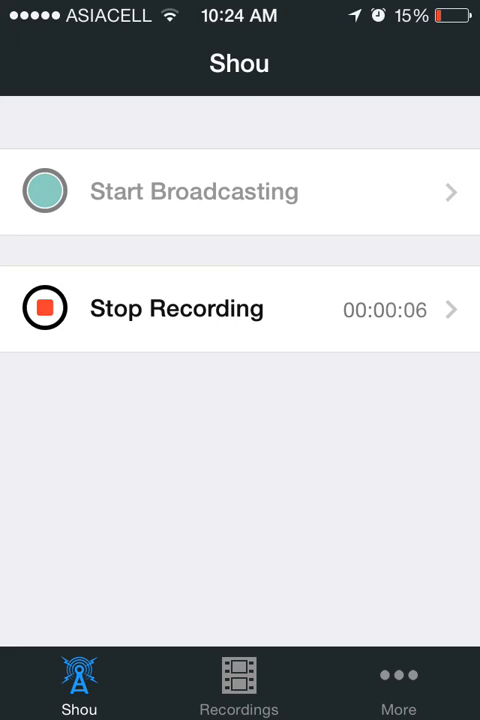